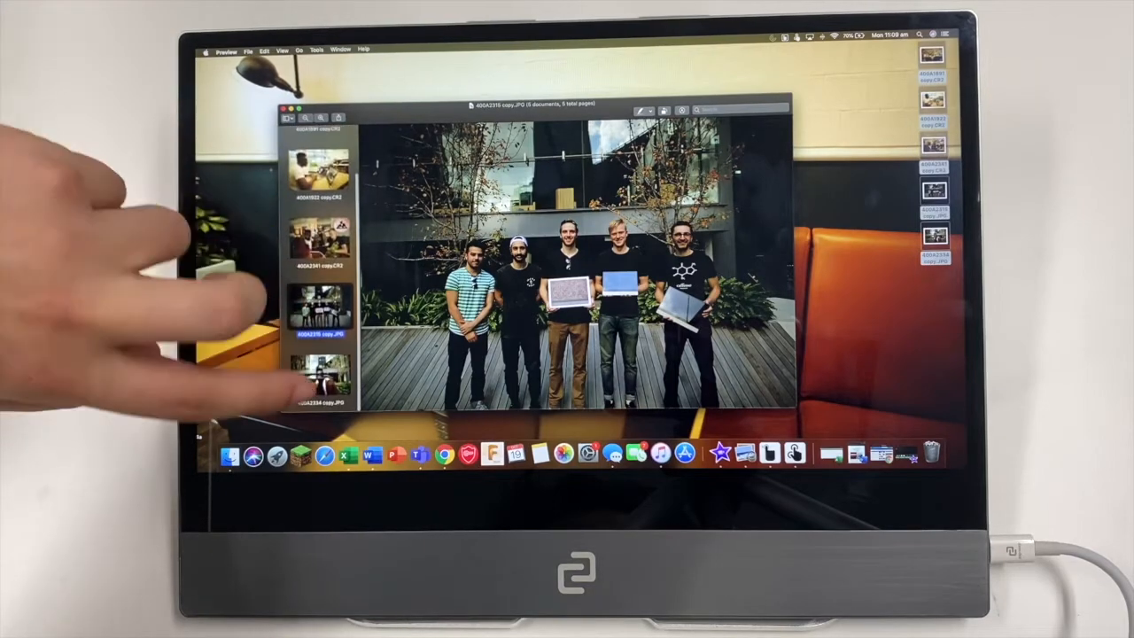
# - Show the Touch gestures and scroll down to Two Finger Pinch Expand set to Zoom
pyautogui.click(322, 386)
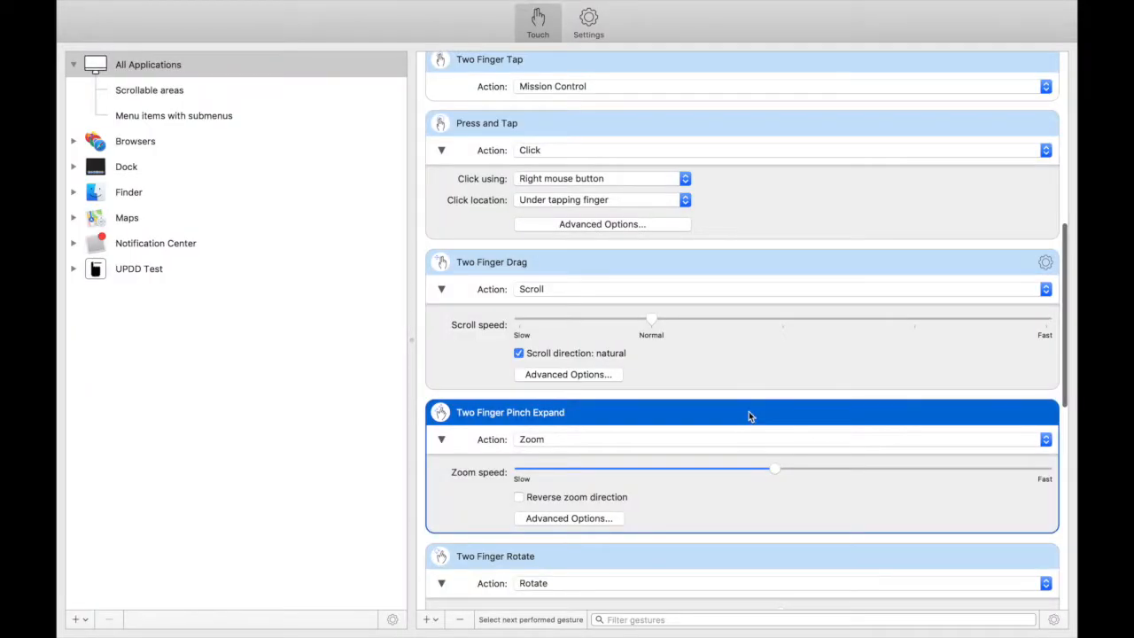
pyautogui.scroll(-3)
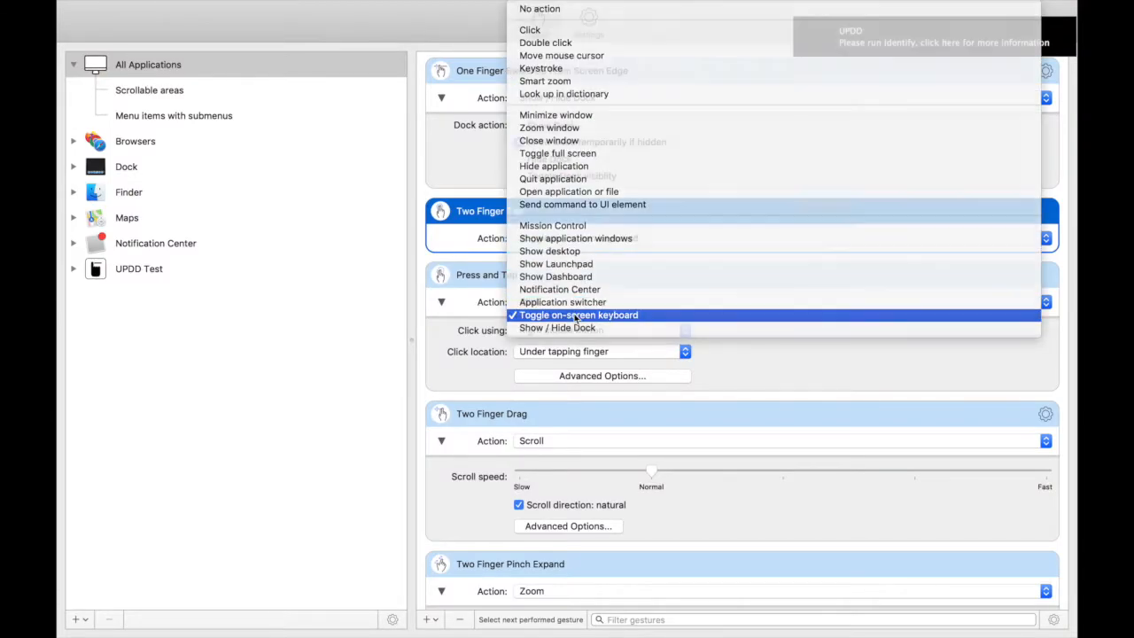
# - Set the two-finger gesture's action to Toggle on-screen keyboard
pyautogui.click(579, 314)
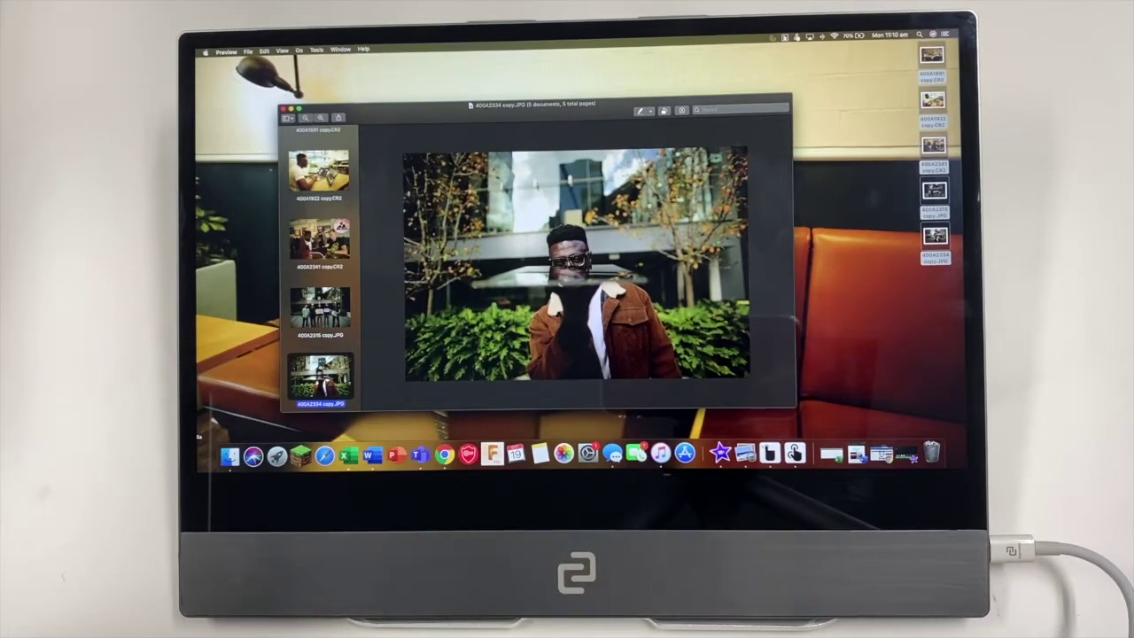
# - Set Two Finger Swipe Left From Screen Edge to open Notification Center
pyautogui.click(933, 33)
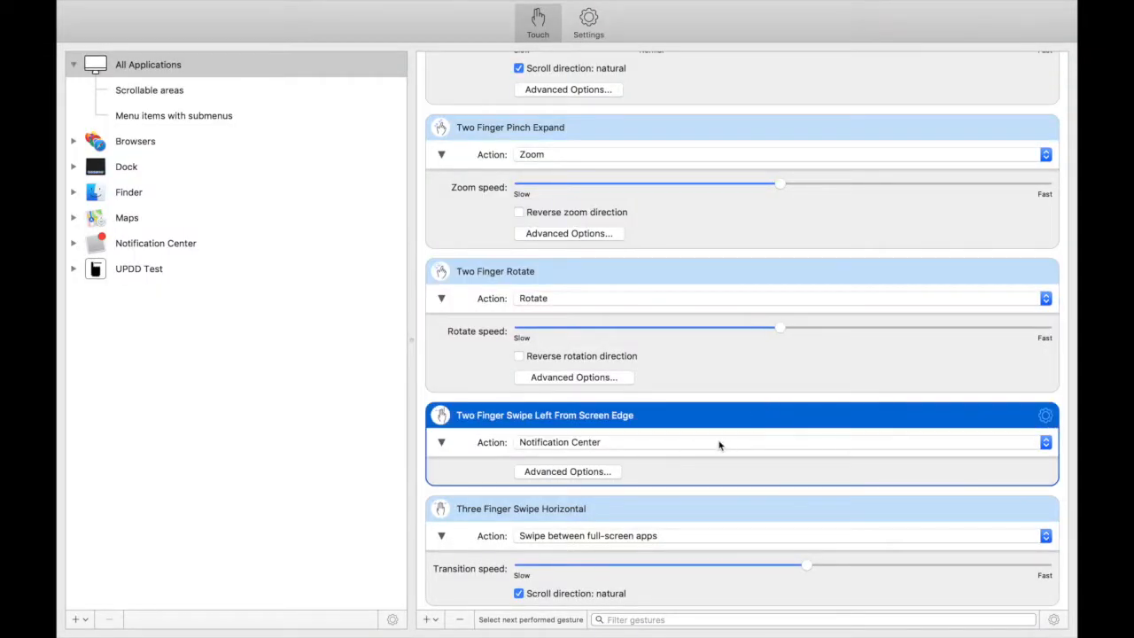
pyautogui.click(783, 442)
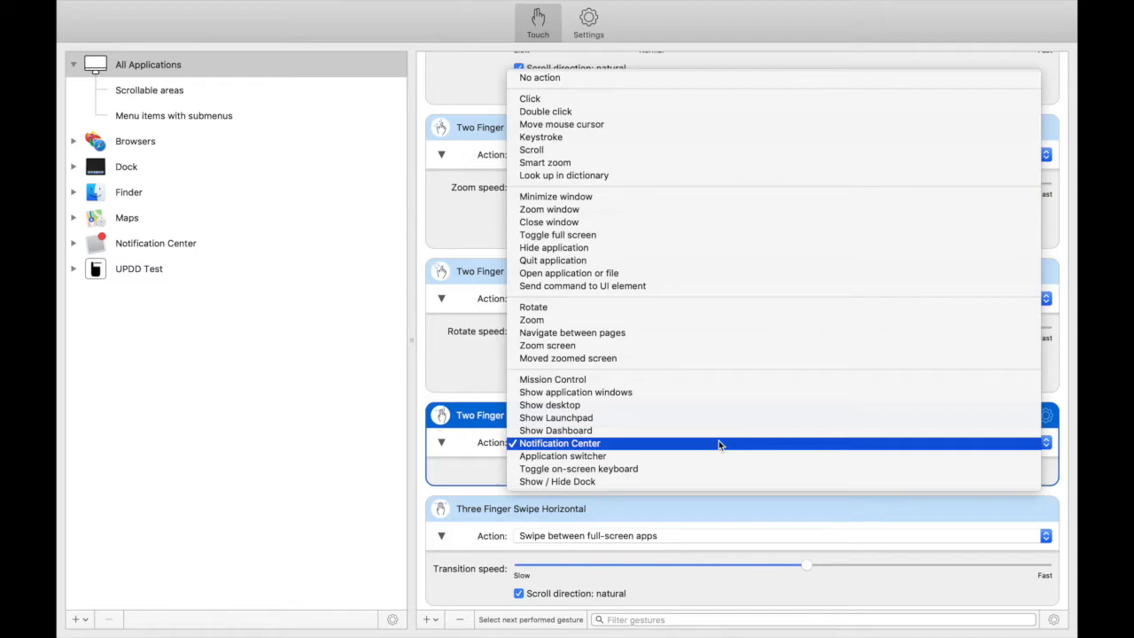
pyautogui.click(559, 444)
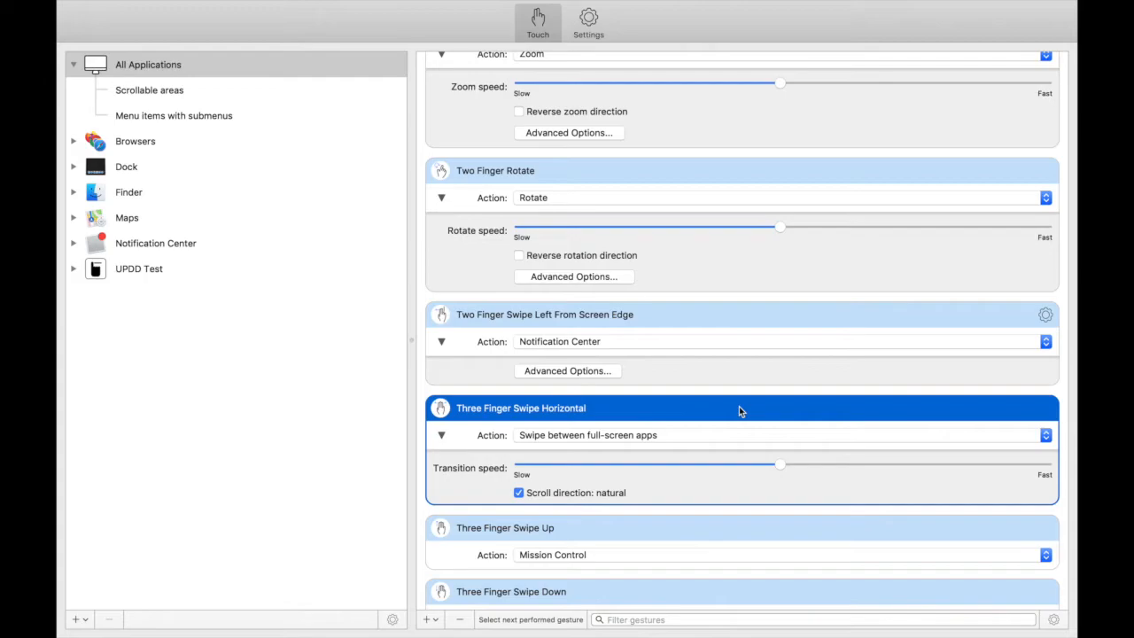
# - Set Three Finger Swipe Horizontal to Swipe between full-screen apps
pyautogui.click(1042, 435)
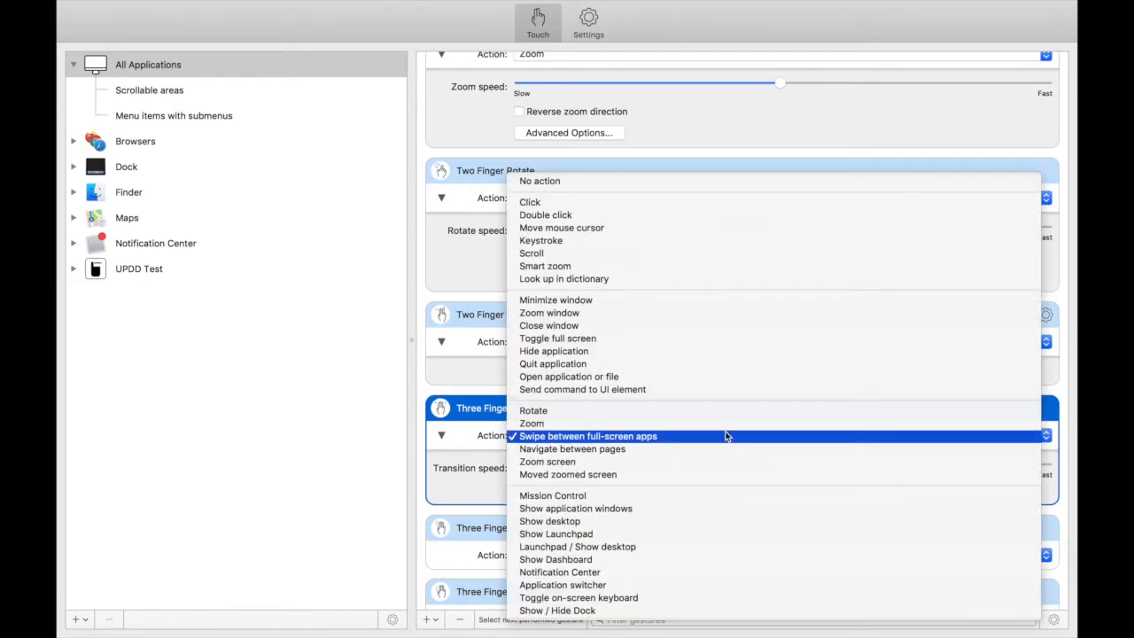
pyautogui.click(587, 436)
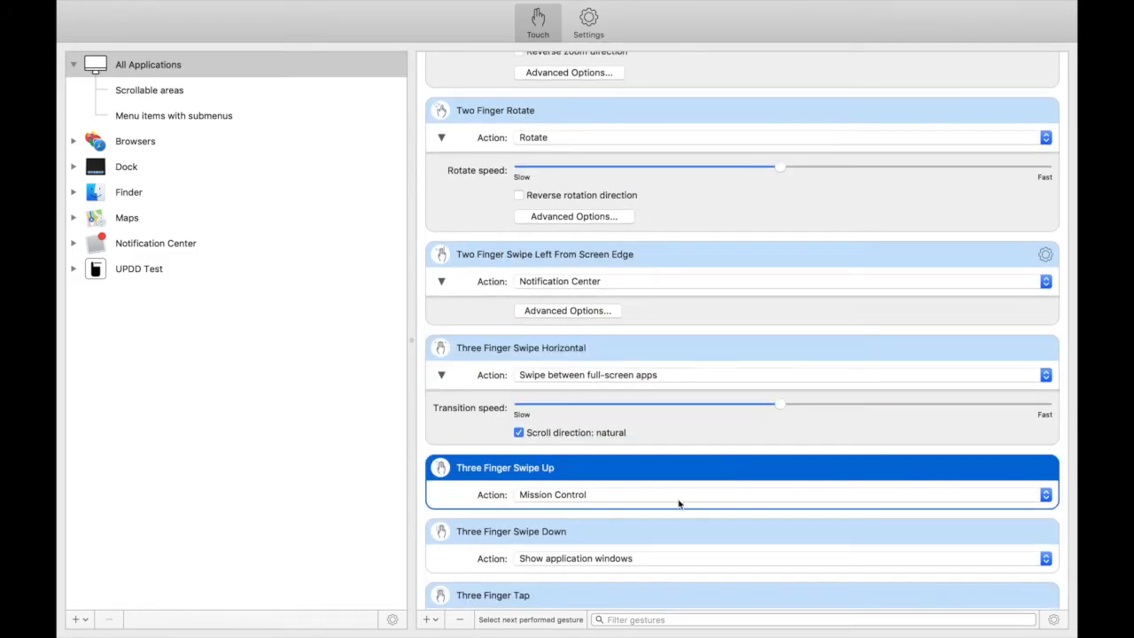
pyautogui.scroll(-3)
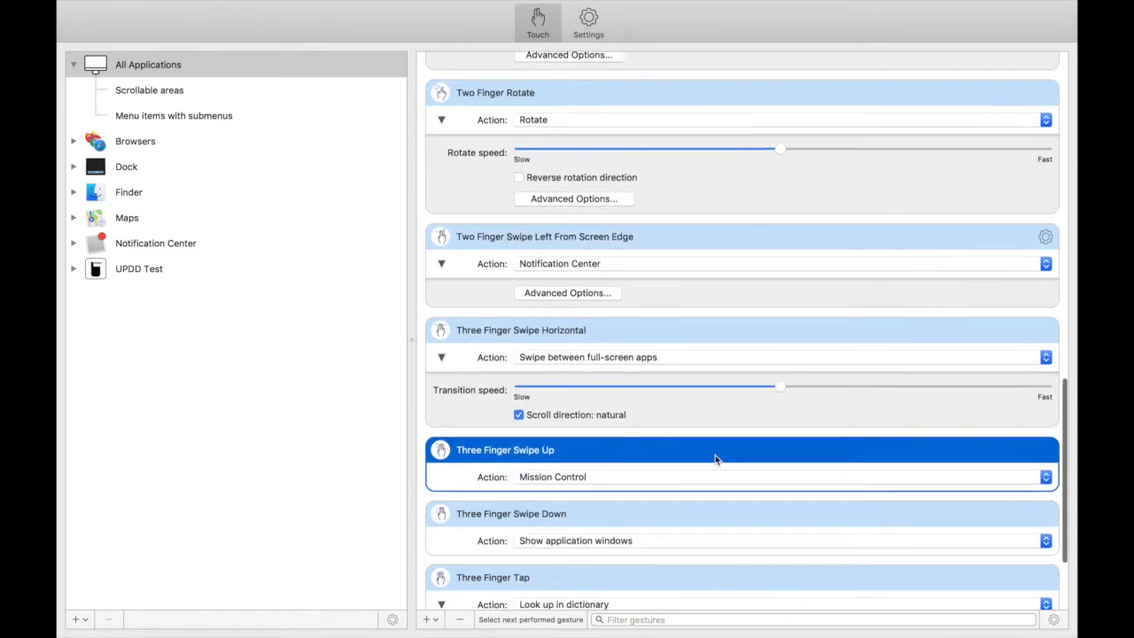